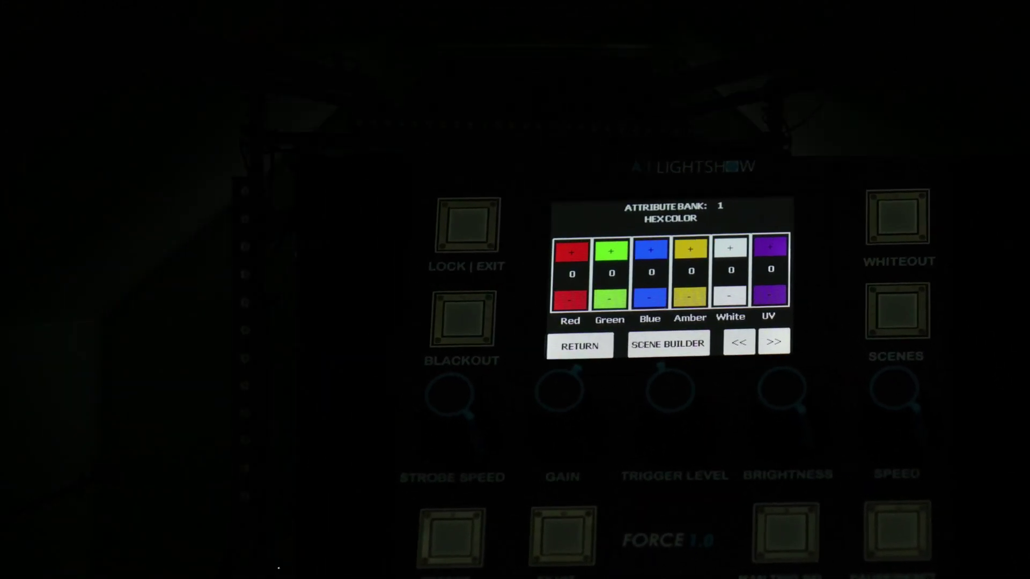
Step: Show attribute bank 1's Hex Color page with Red, Green, Blue, Amber, White and UV at 0
{"action": "left_click", "coordinate": [773, 343]}
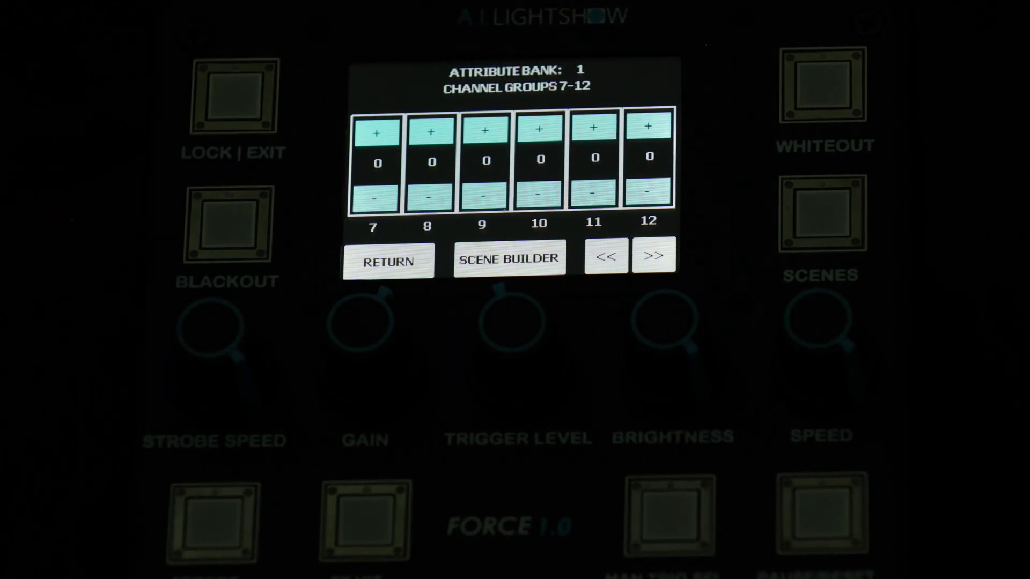
Step: Page attribute bank 1 forward to the Channel Groups 7-12 levels, all at 0
{"action": "left_click", "coordinate": [508, 259]}
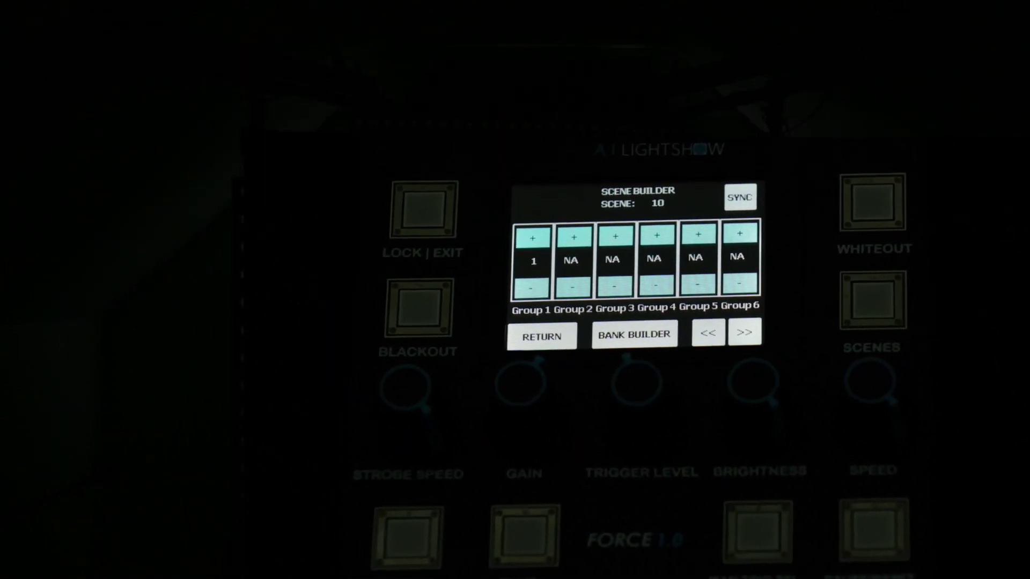
Step: Switch Scene Builder back to scene 9 with Groups 1-6 unassigned at NA
{"action": "left_click", "coordinate": [709, 333]}
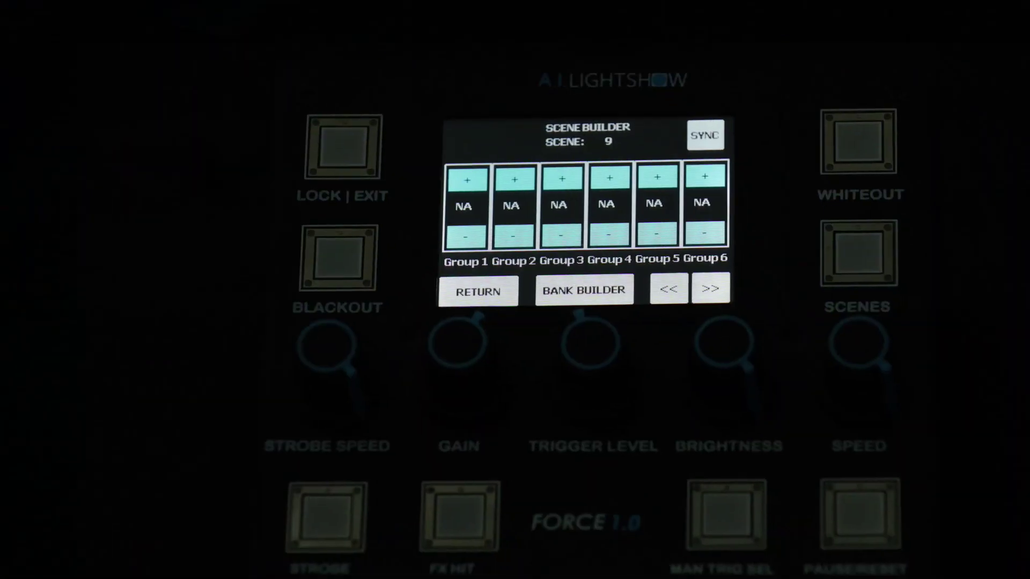